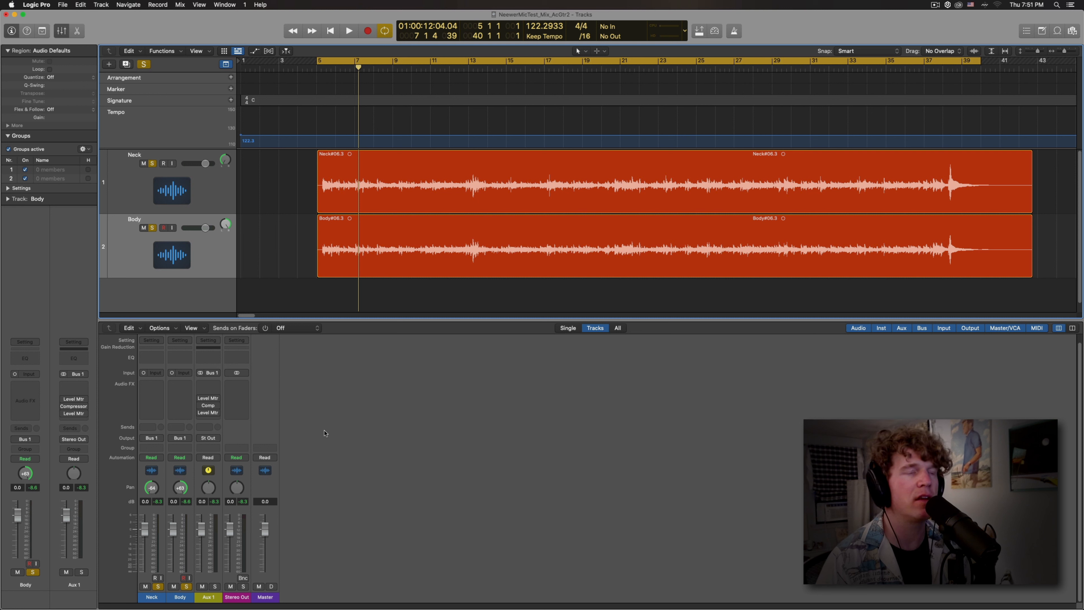
- Audition the guitar tracks with a short playback pass, then stop
left_click(151, 596)
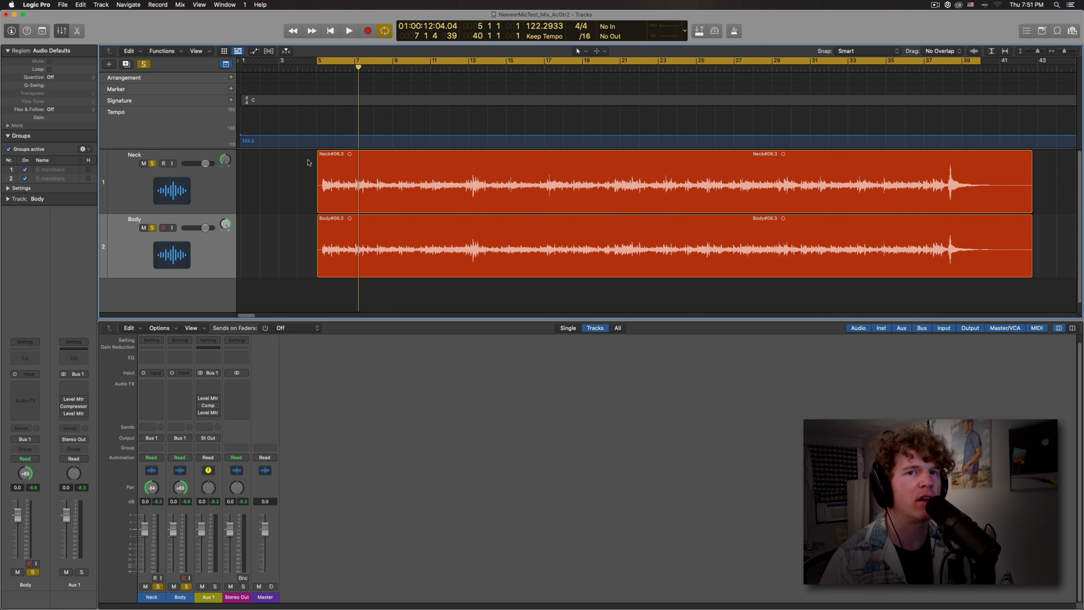
left_click(348, 31)
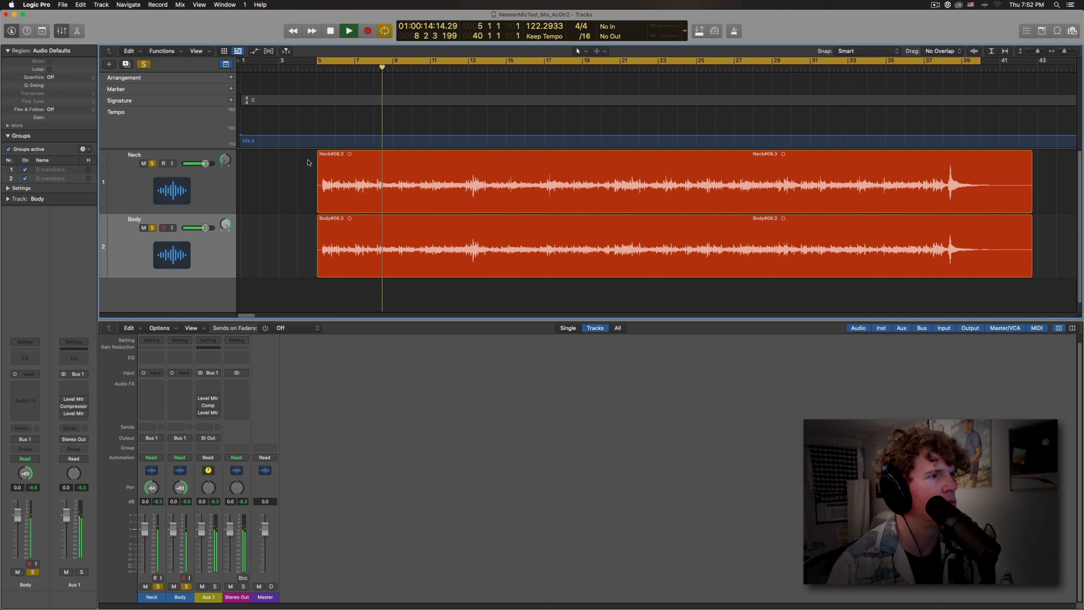
left_click(348, 31)
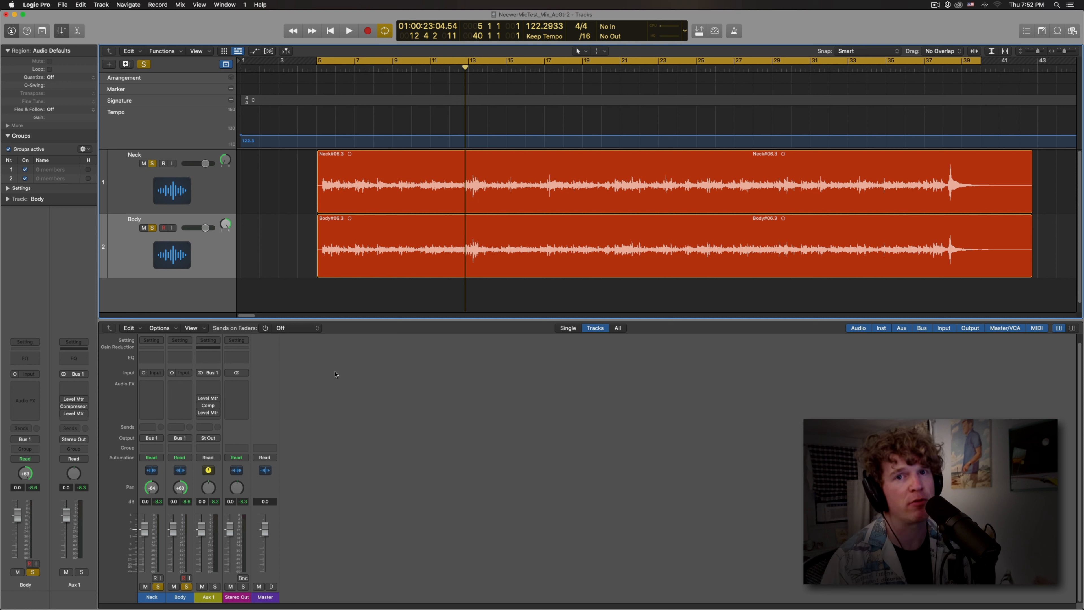
mouse_move(207, 391)
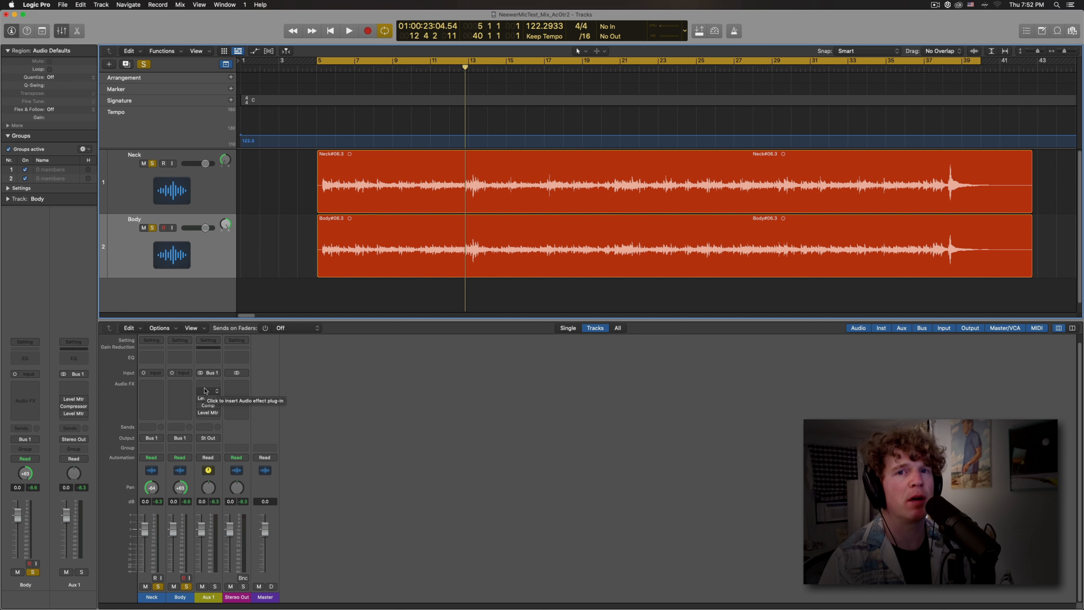
- Insert a Channel EQ in an empty Audio FX slot on the Aux 1 guitar bus
left_click(207, 401)
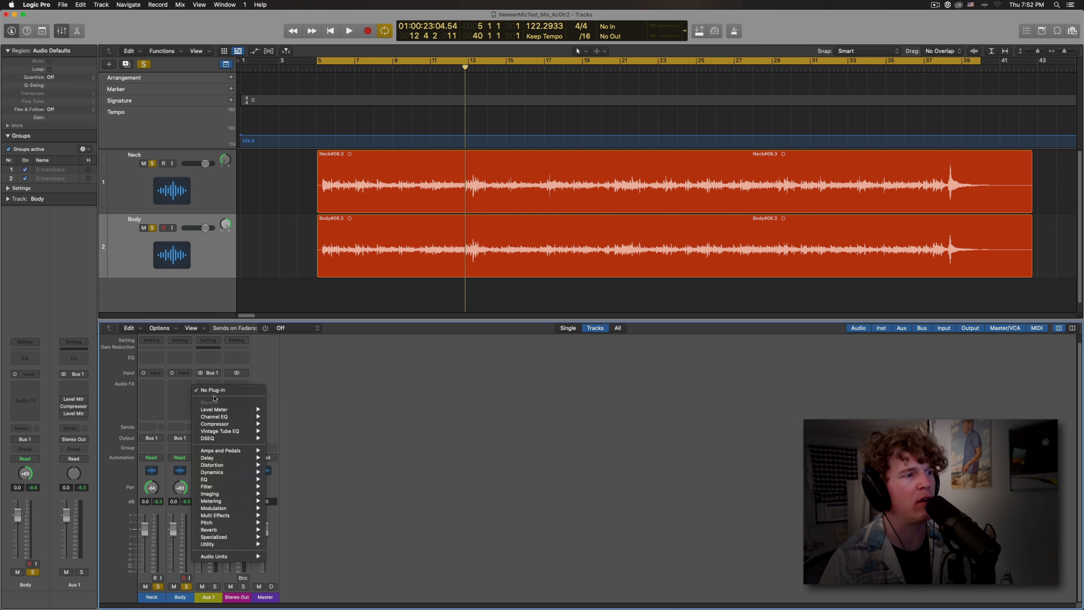
left_click(215, 417)
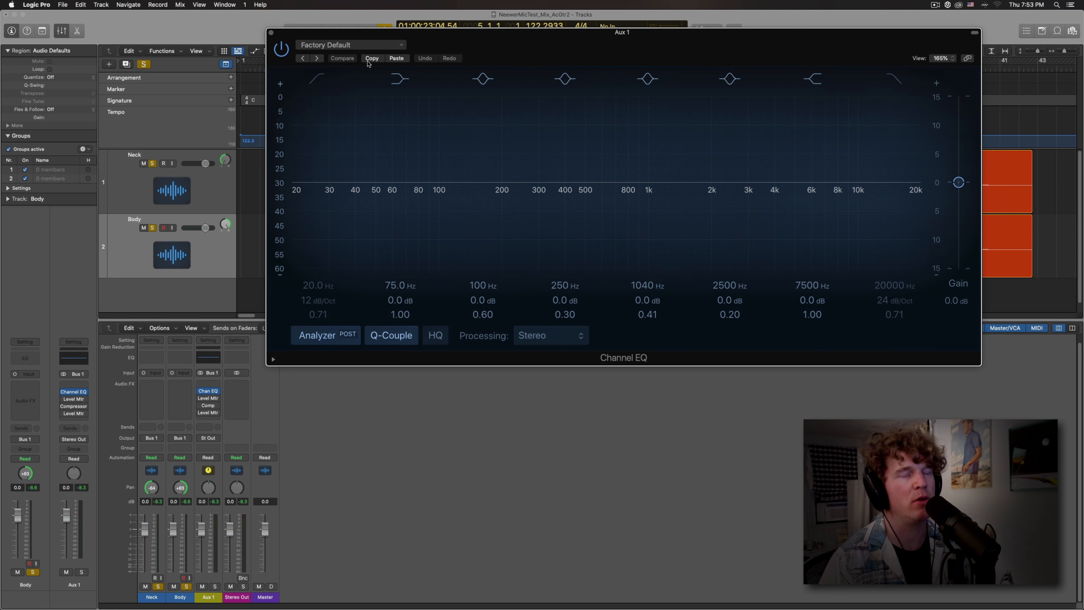
- Shape the bus EQ bands (low cut near 84.5 Hz, boosts at 2.6 kHz and 10 kHz) and bypass-compare
left_click(317, 79)
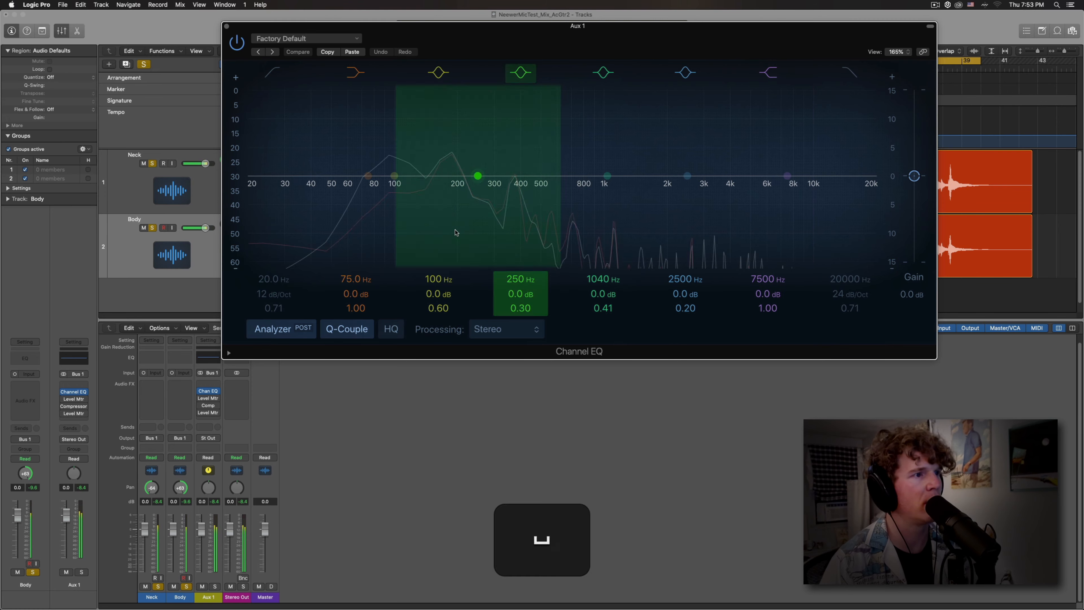
left_click(298, 51)
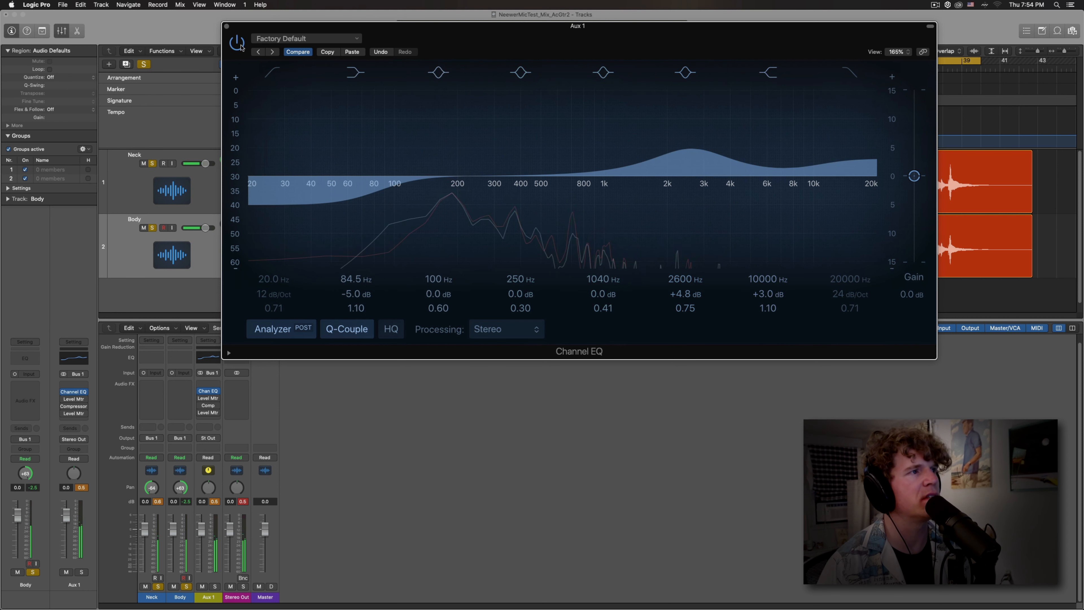
left_click(237, 41)
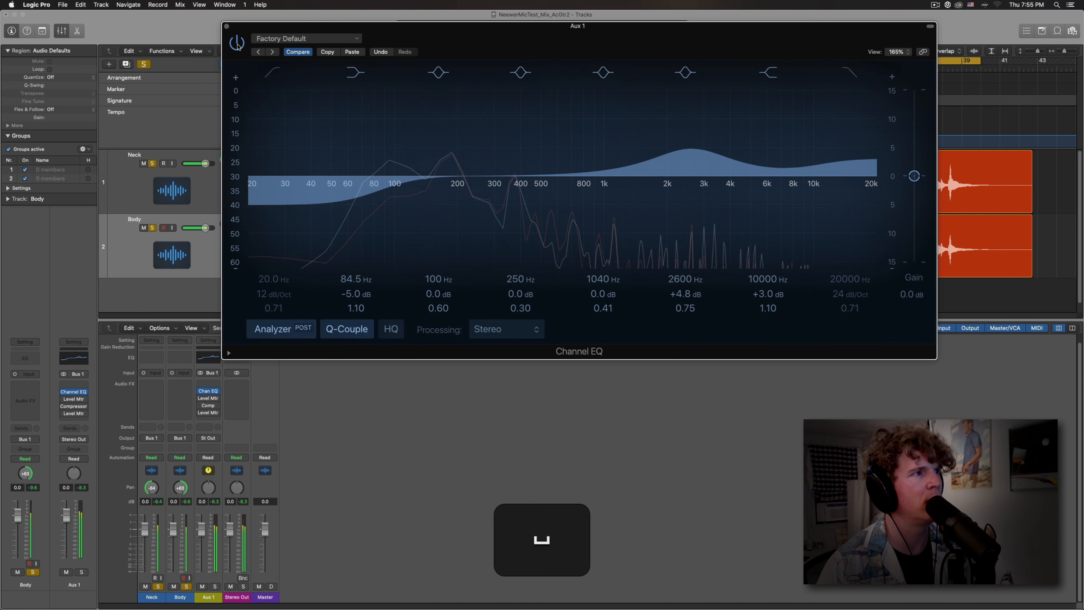
left_click(684, 73)
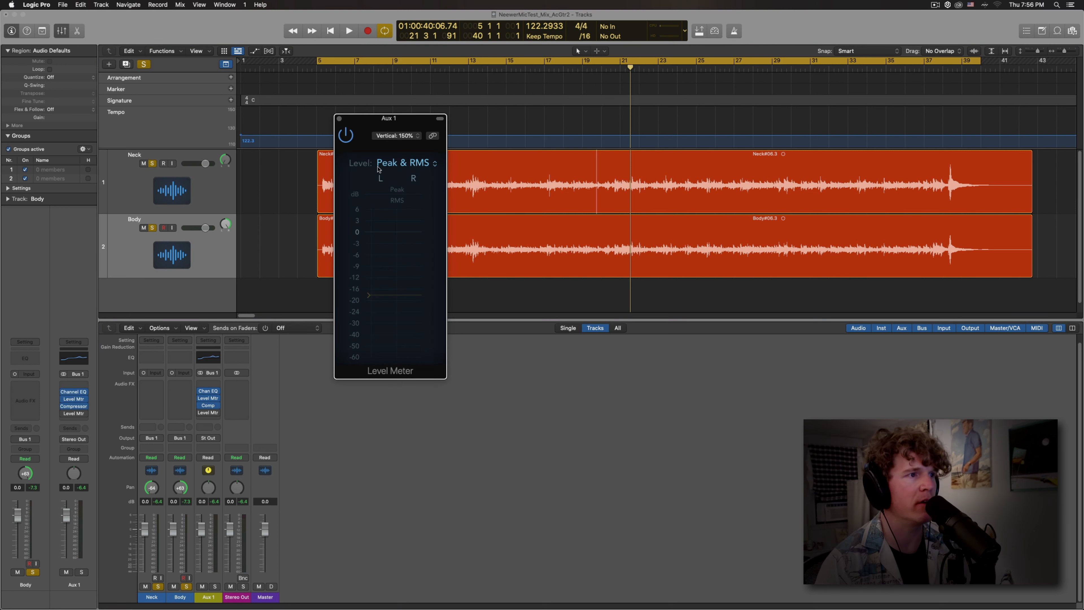
- Move the Level Meter window up and to the left, out of the way
left_click_drag(389, 117, 329, 48)
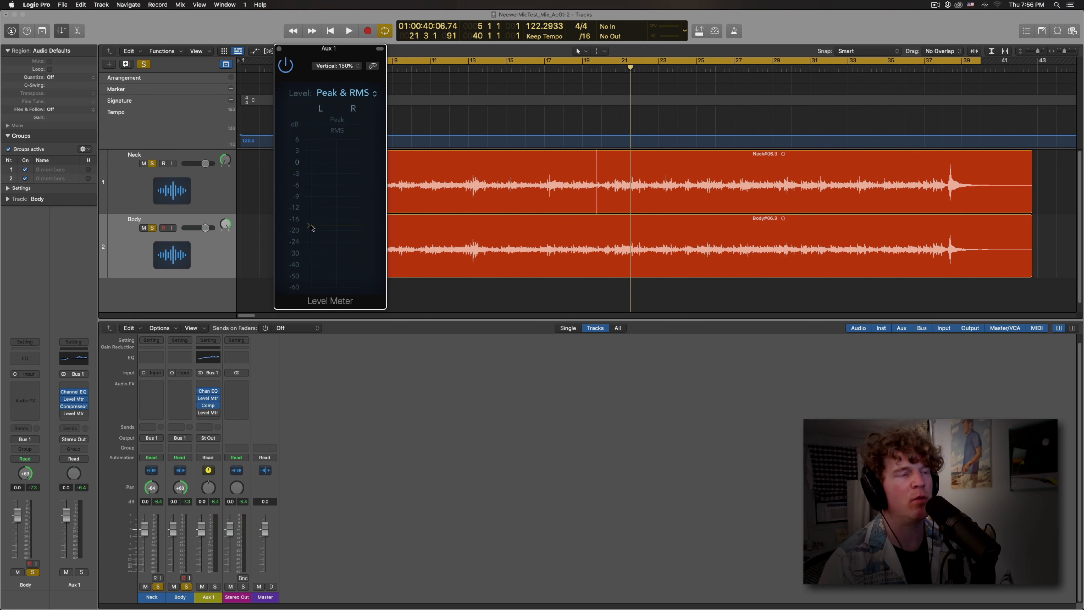
mouse_move(312, 194)
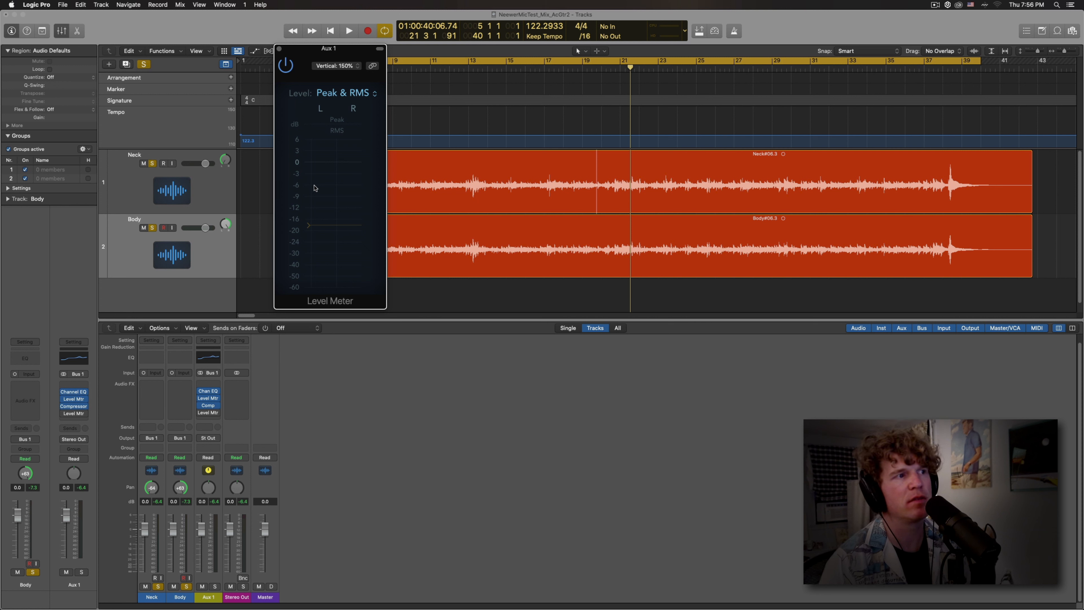
mouse_move(341, 219)
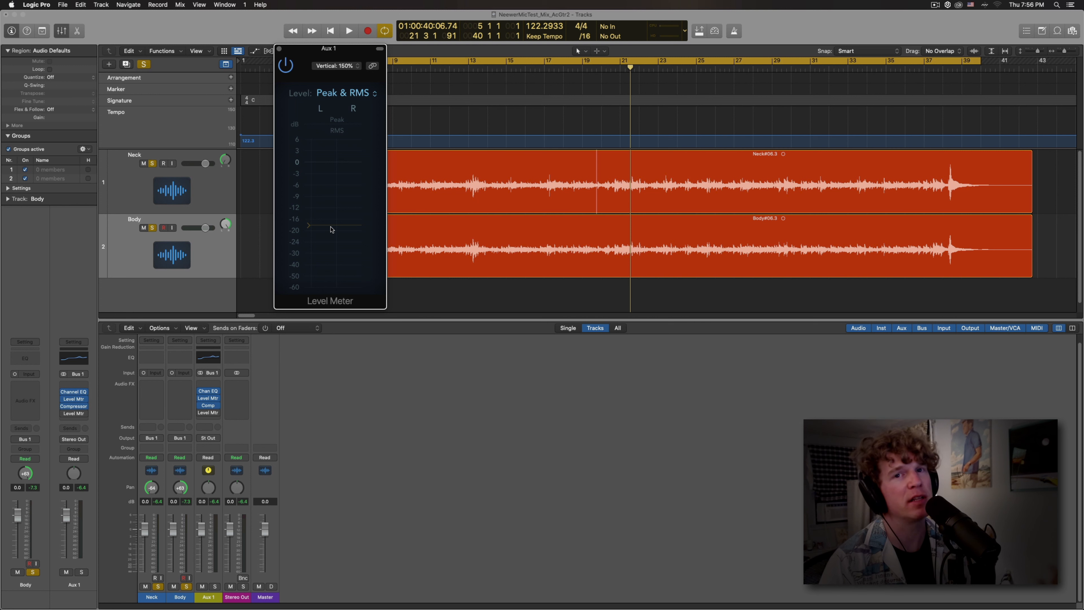
mouse_move(310, 228)
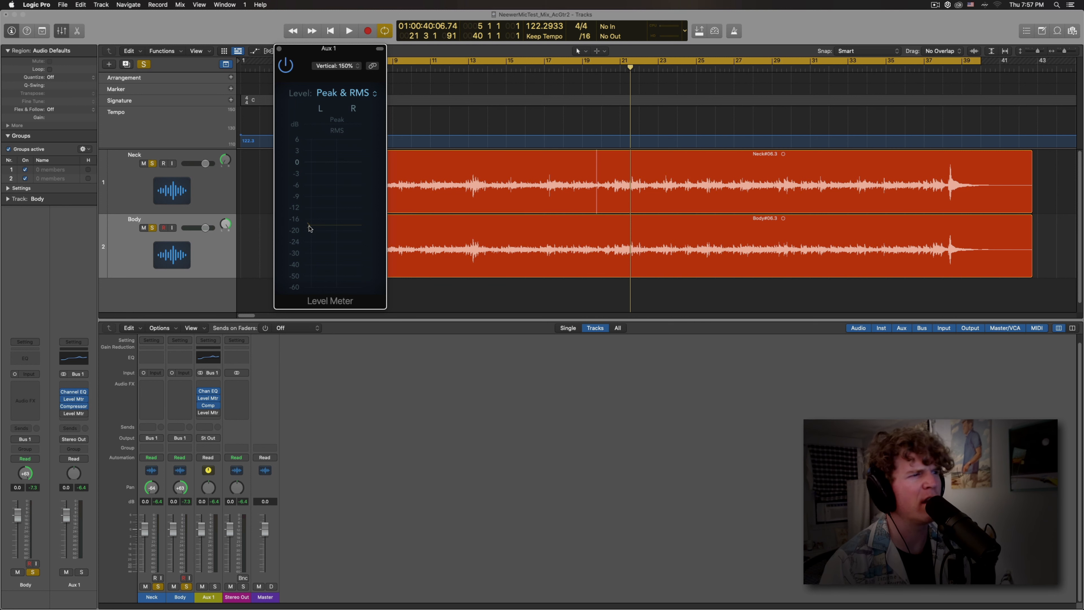
mouse_move(332, 243)
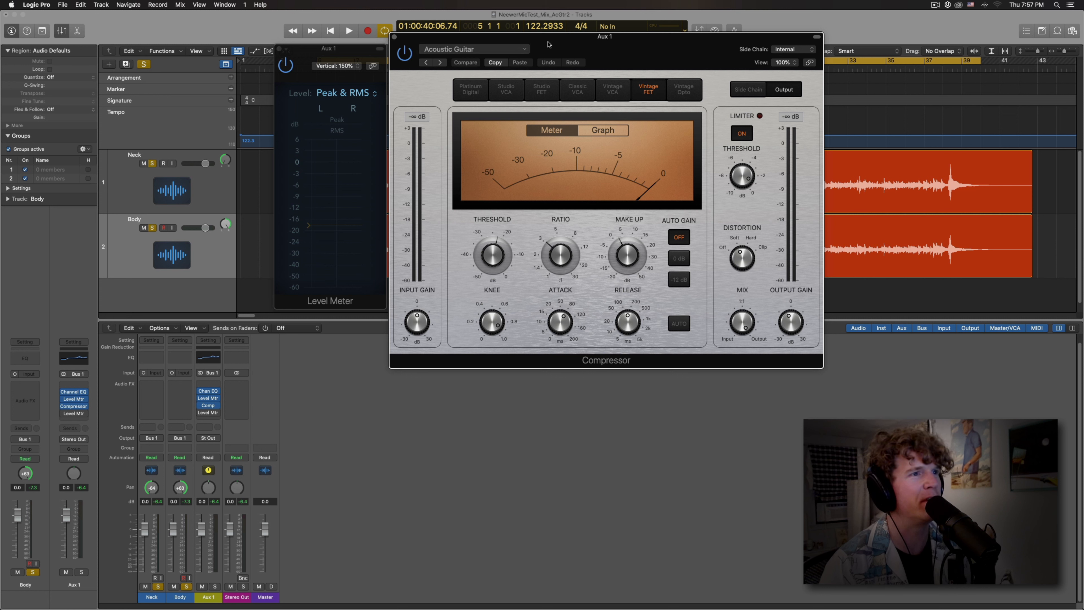
- Play and stop the guitar bus to watch signal on the Vintage FET compressor's meters
left_click(348, 31)
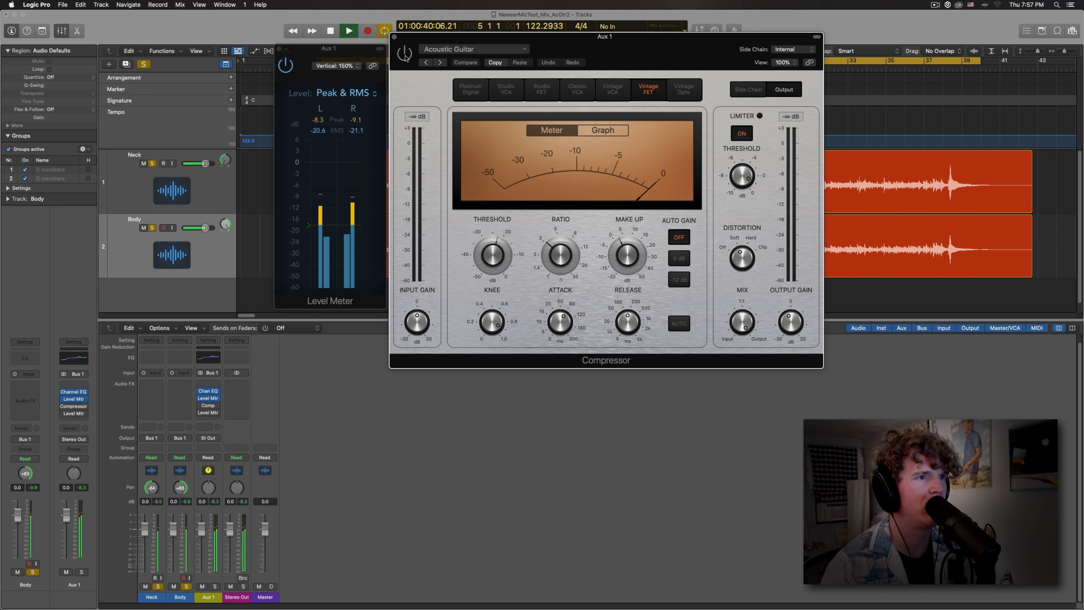
left_click(349, 30)
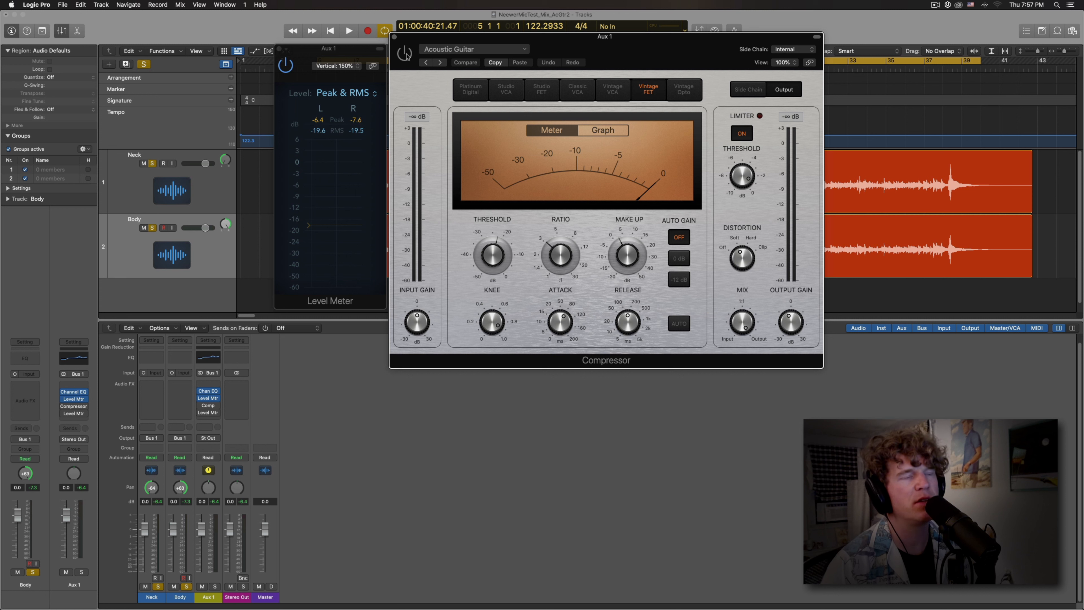
mouse_move(403, 128)
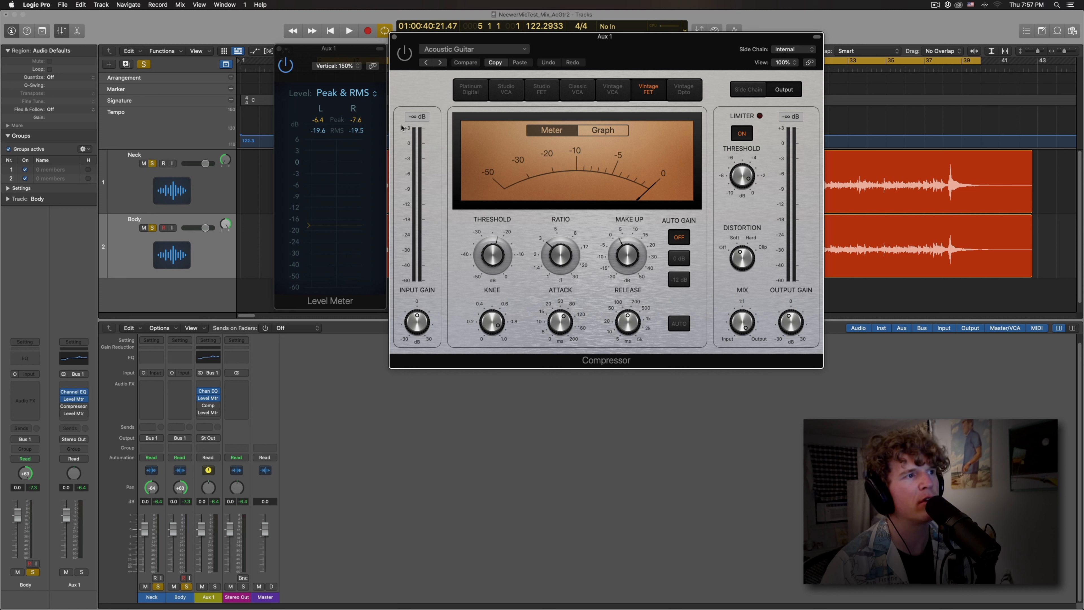
mouse_move(619, 184)
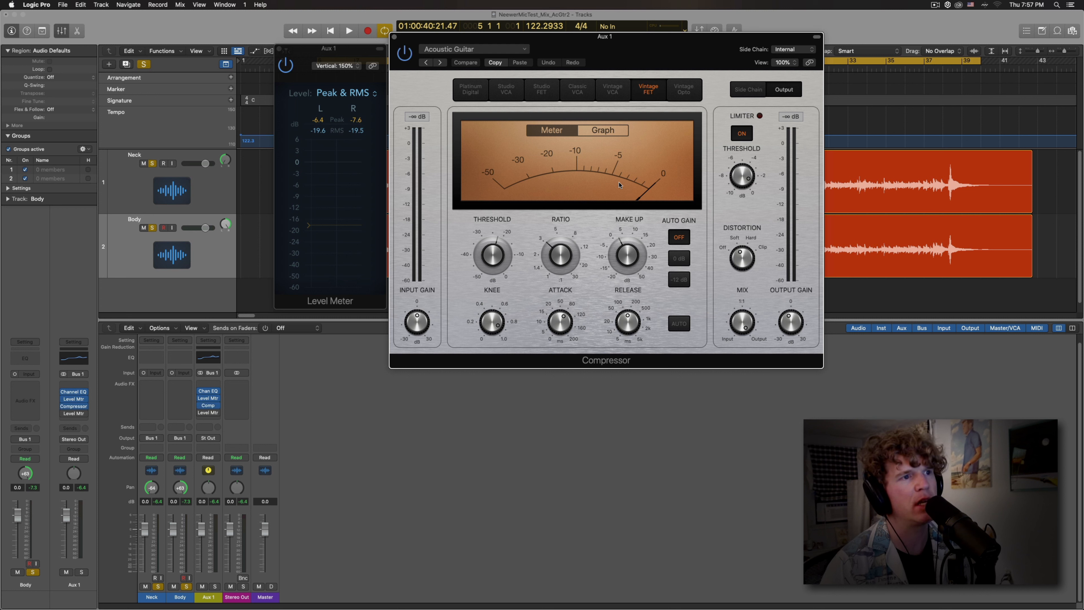
mouse_move(636, 186)
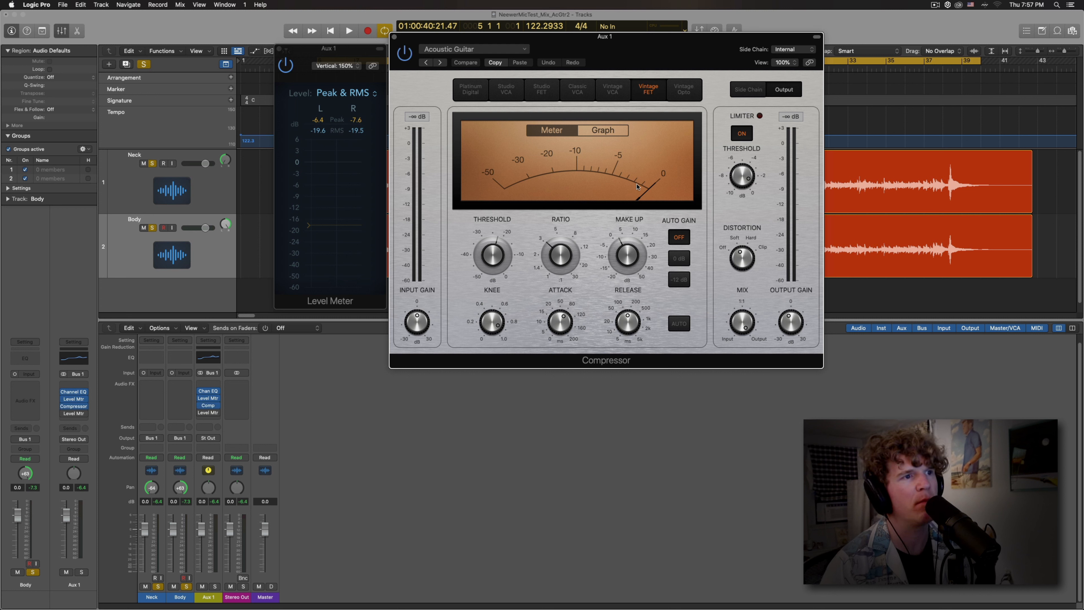
mouse_move(615, 169)
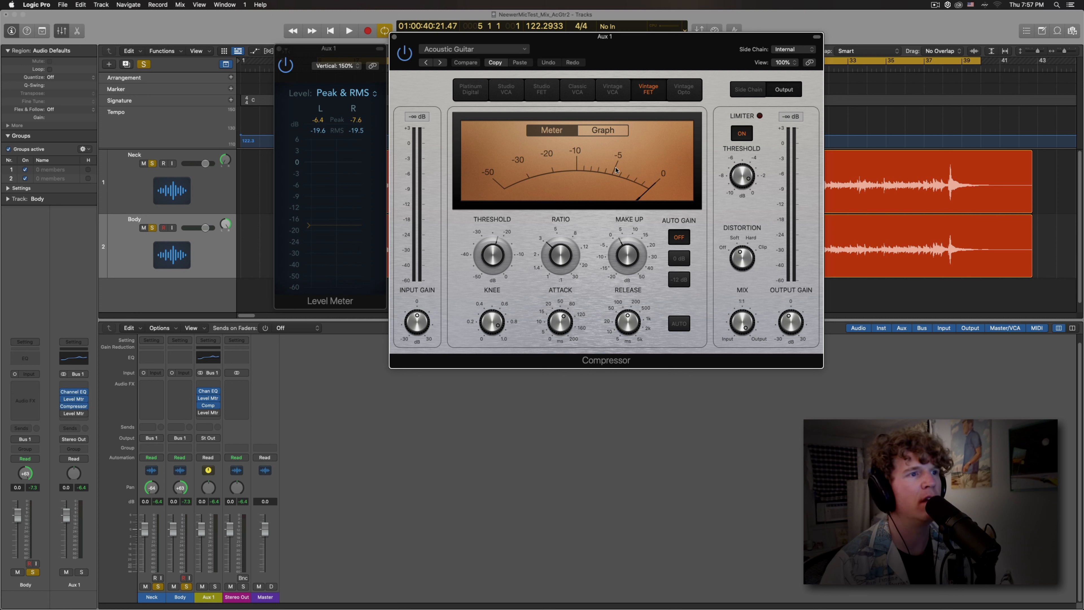
mouse_move(295, 354)
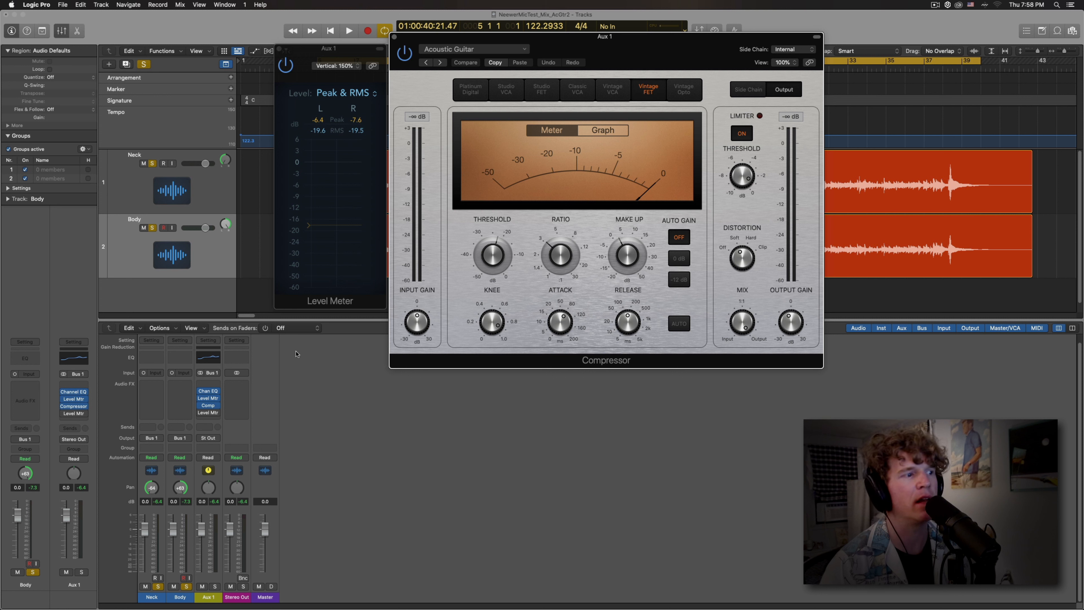
mouse_move(216, 481)
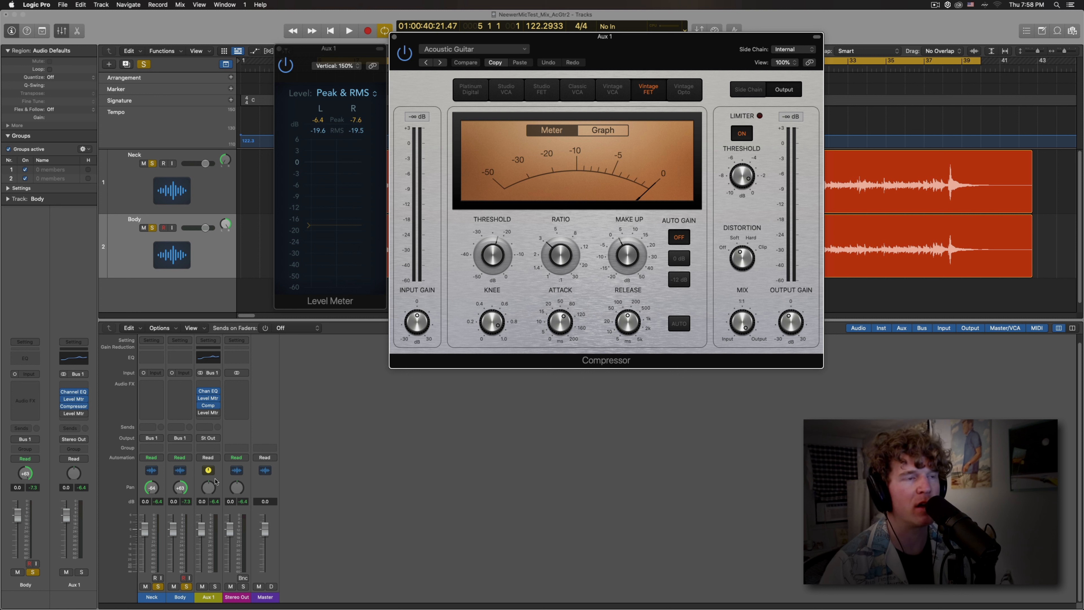
left_click(349, 31)
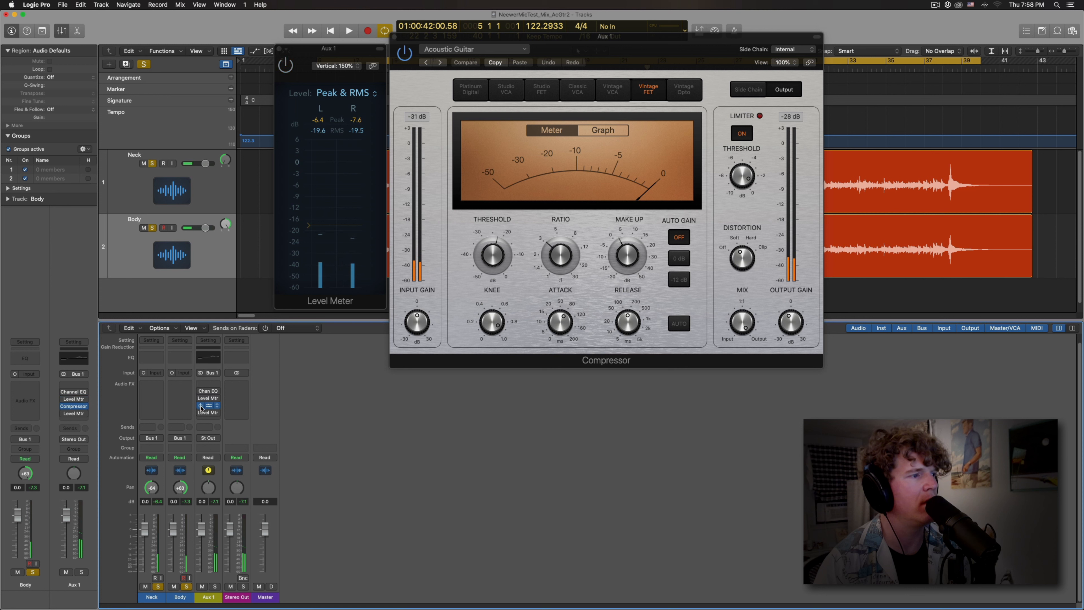
- Stop playback and bring up the Channel EQ inserted on the drum mix's Stereo Out
left_click(349, 30)
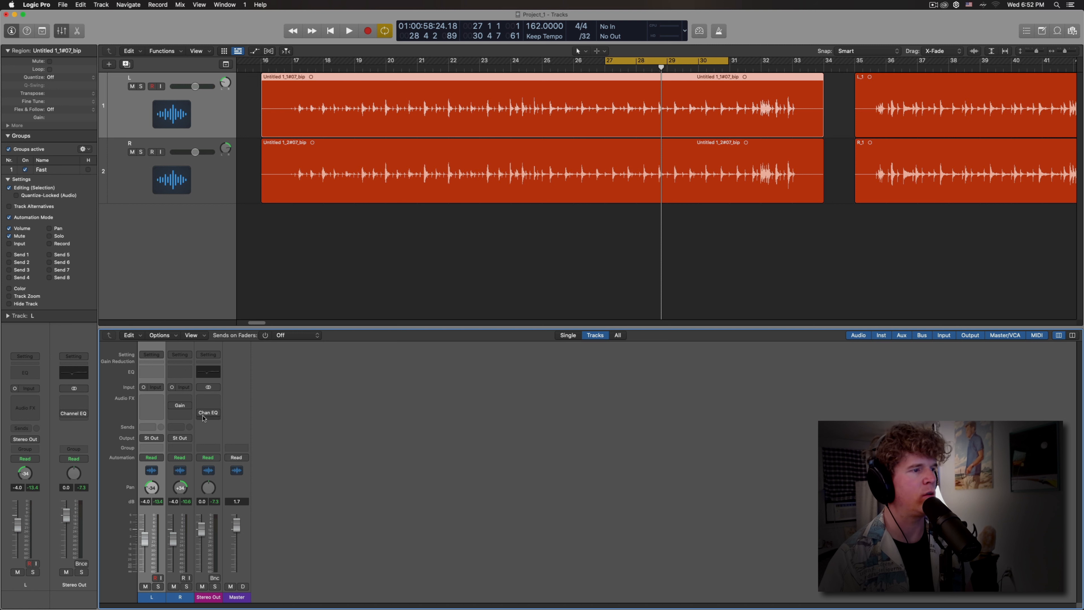
left_click(209, 412)
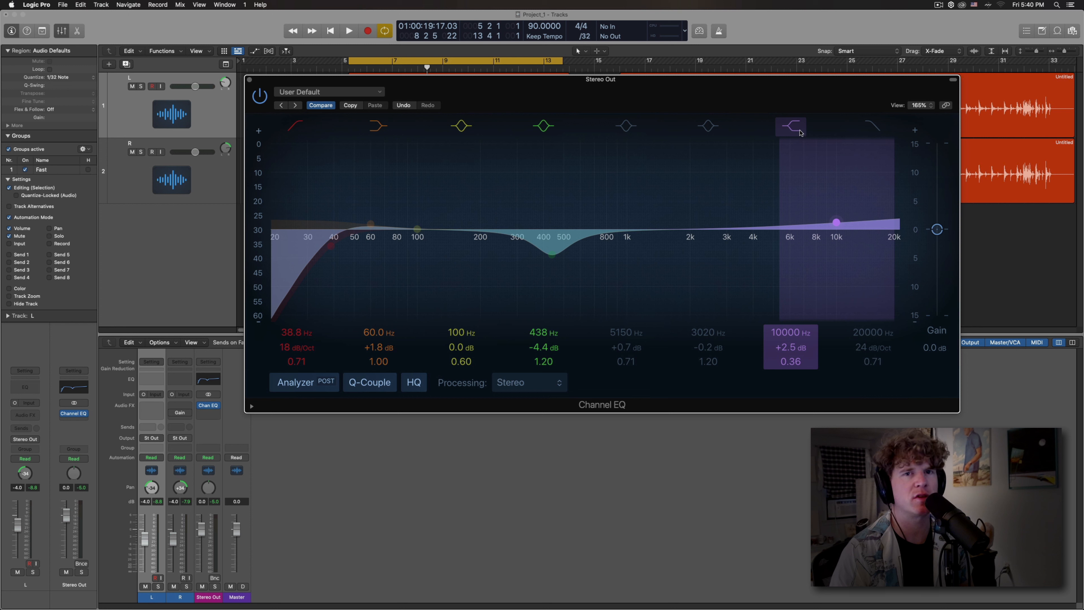
mouse_move(836, 223)
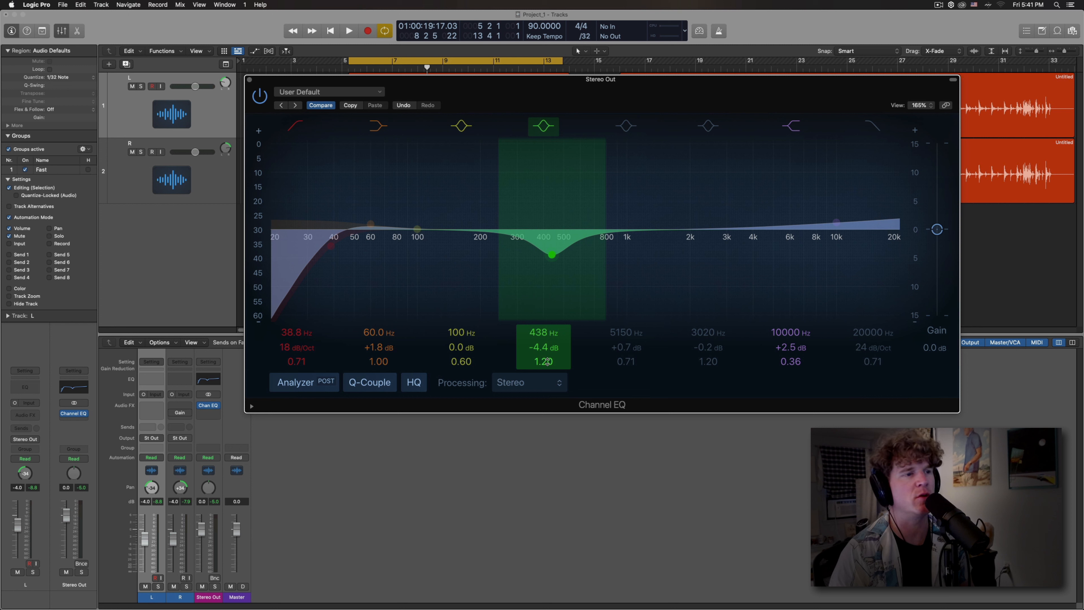
- Inspect the 438 Hz dip and 60 Hz low boost bands of the output Channel EQ
left_click(377, 125)
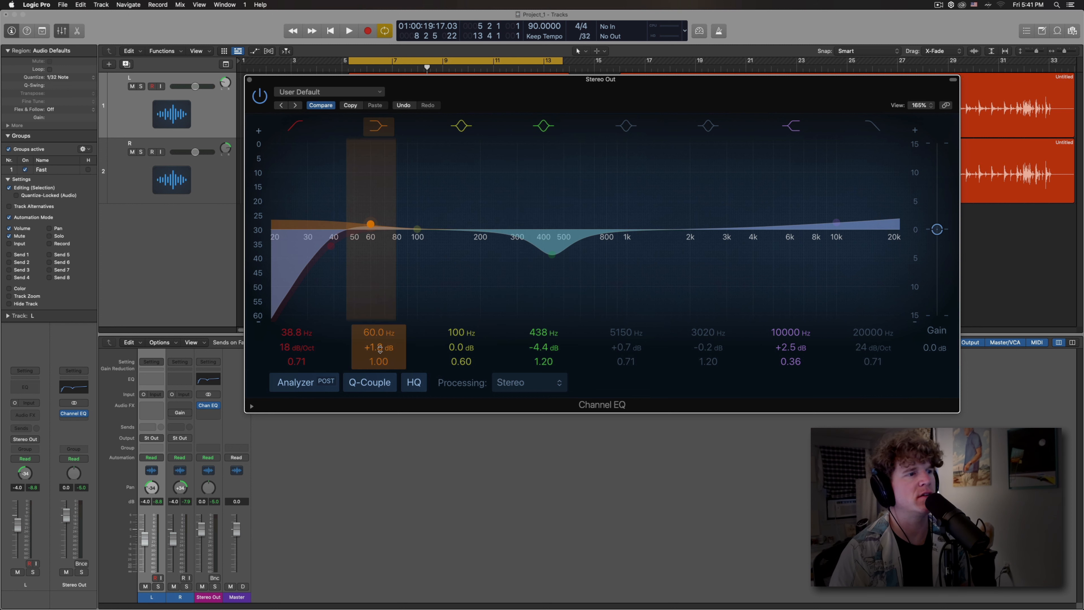
left_click(296, 126)
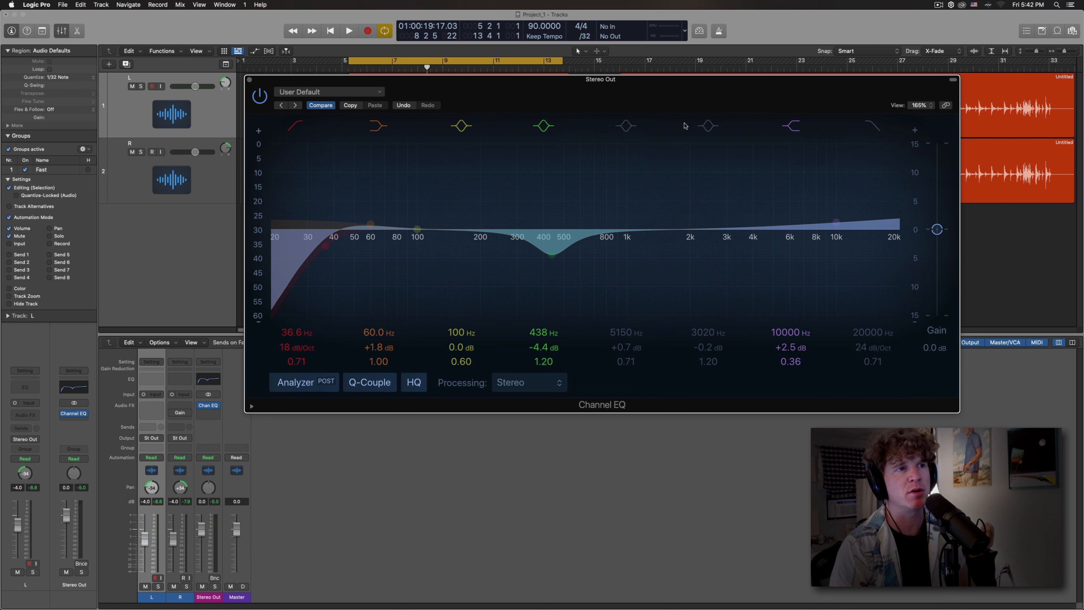
- Select the 10 kHz high boost band and play the drums through the output EQ
left_click(790, 126)
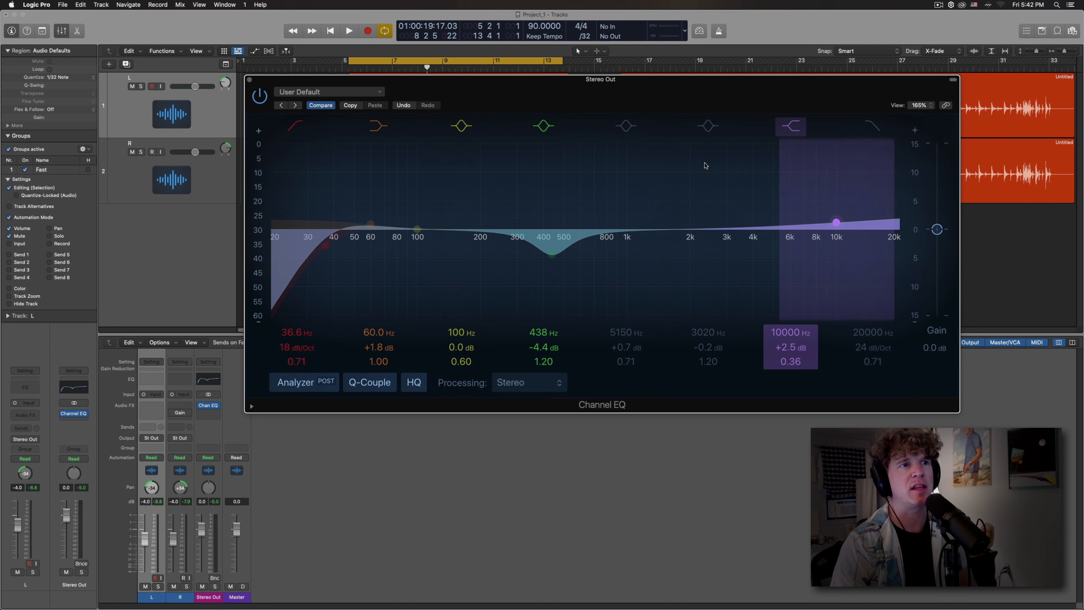
mouse_move(712, 233)
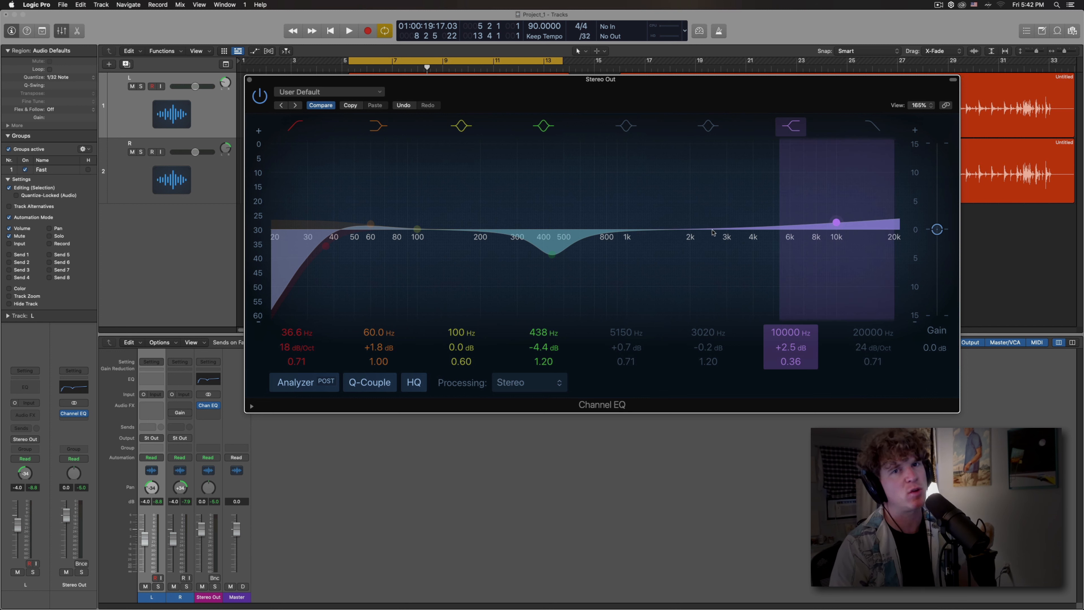
mouse_move(740, 234)
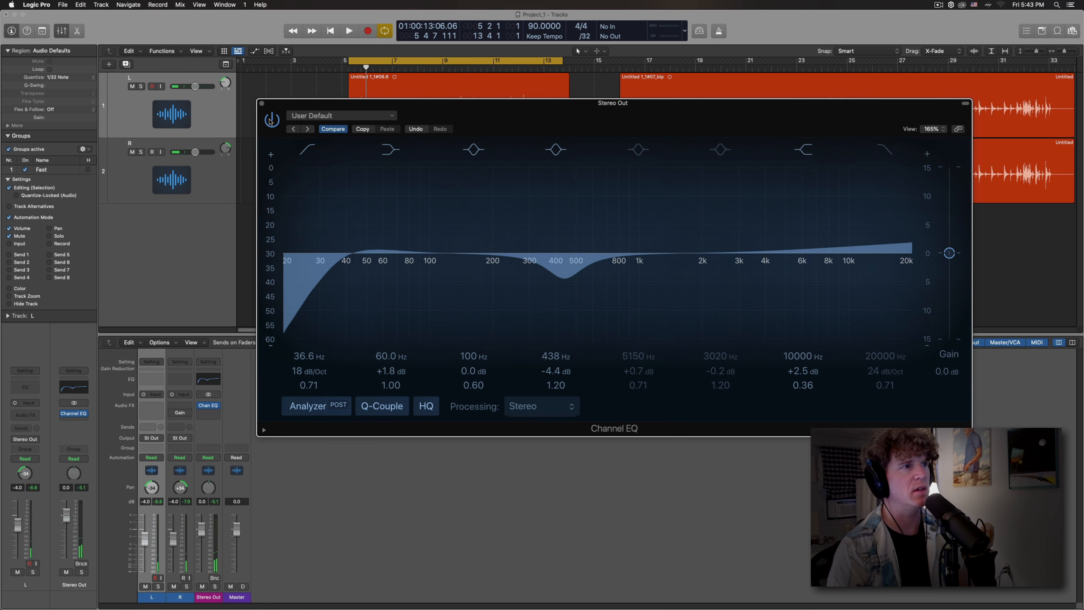
left_click(349, 31)
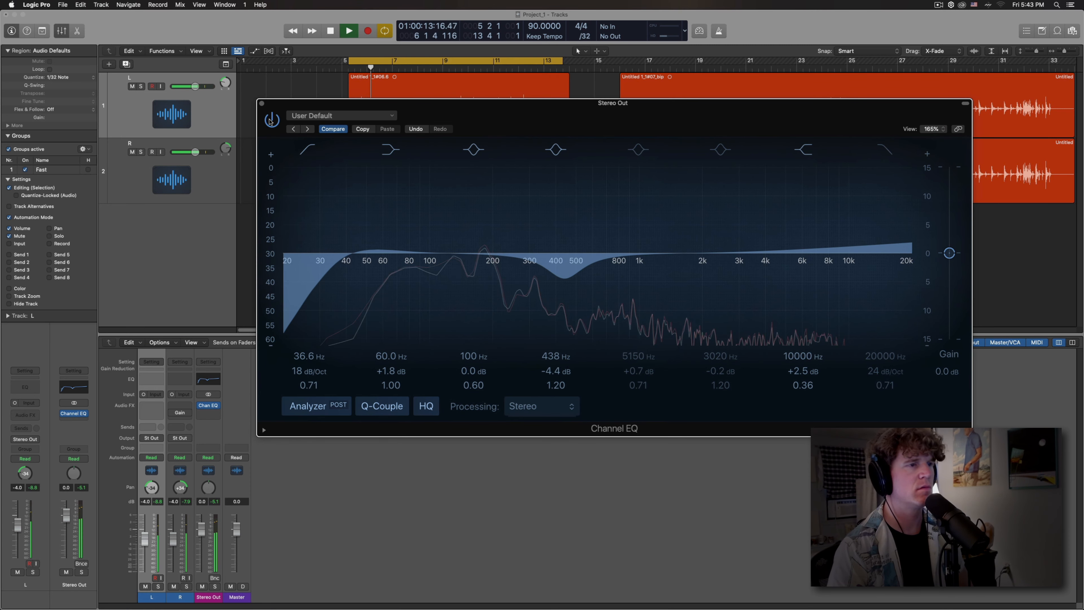